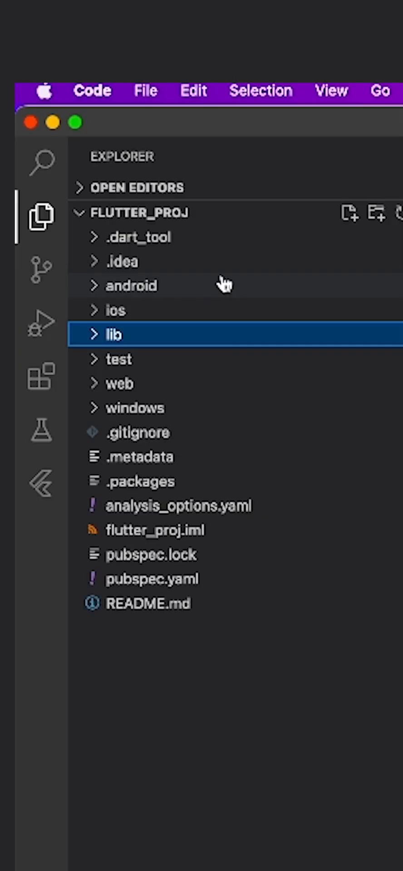
- Add a Files: Exclude pattern in Settings so dot-prefixed folders and files are hidden
click(139, 236)
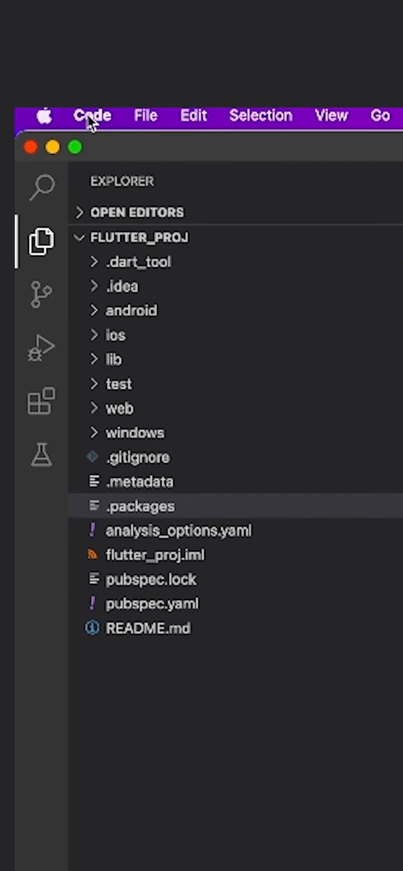
click(93, 115)
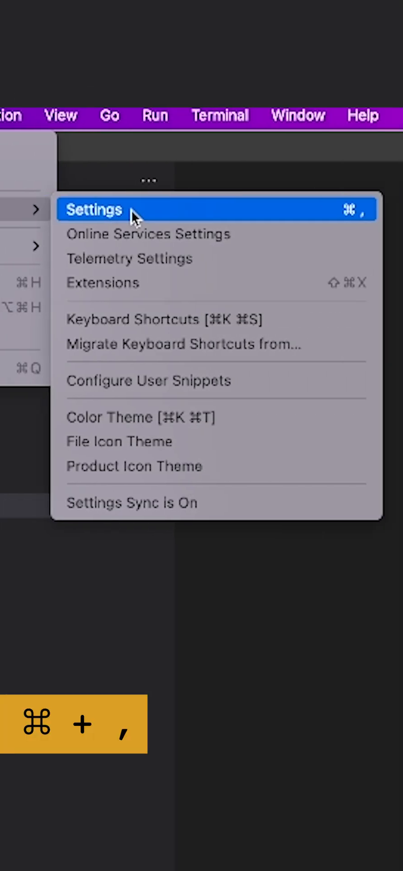
click(93, 209)
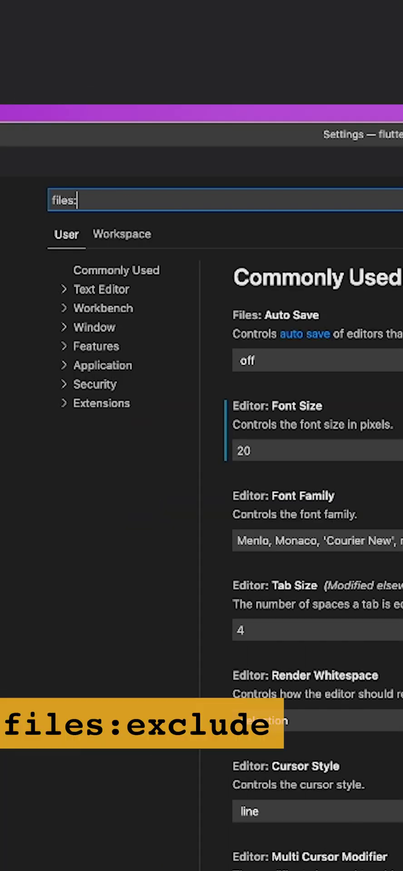
text(exclude)
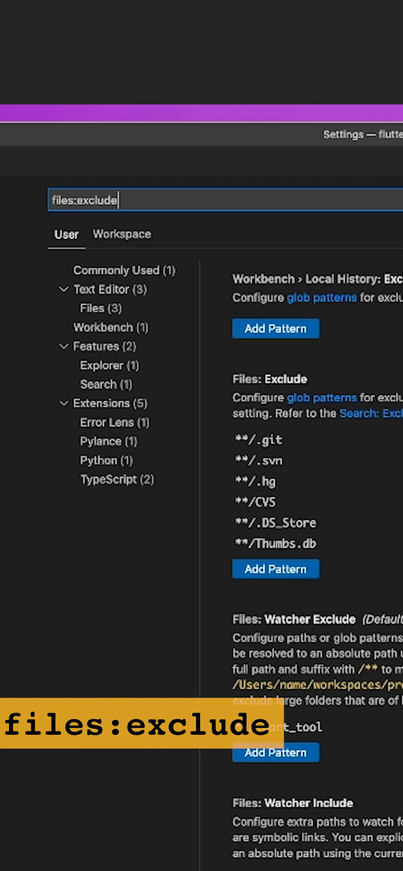
scroll(down, 3)
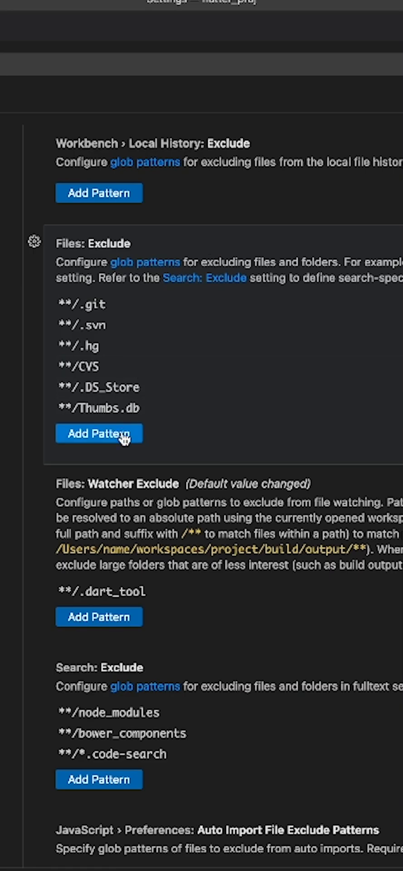
click(99, 434)
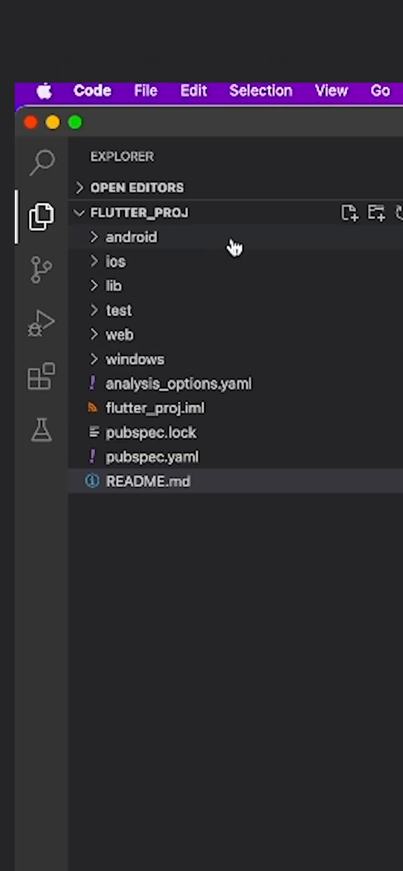
- Activate the vscode-icons extension from the Extensions view and return to the project tree
click(149, 481)
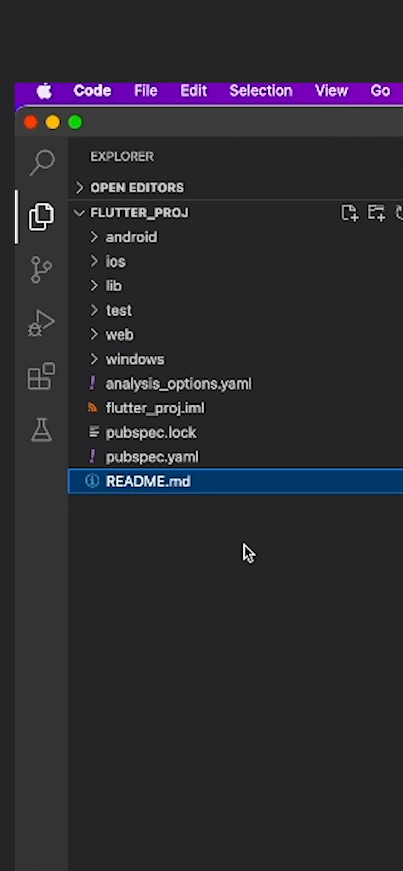
click(40, 377)
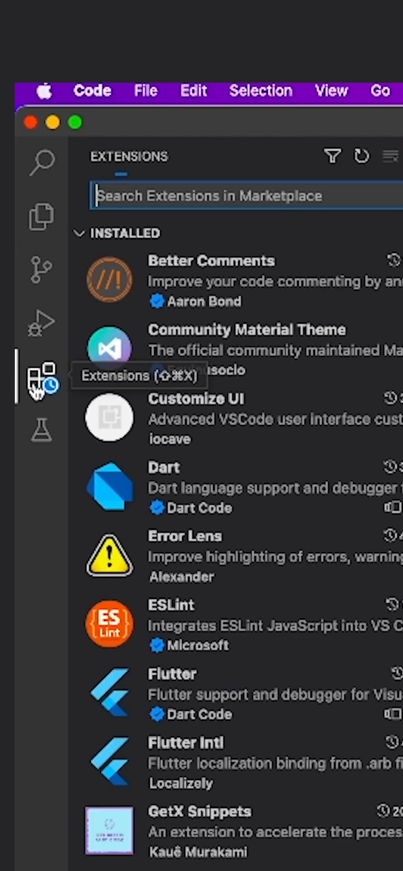
text(vscode-icon)
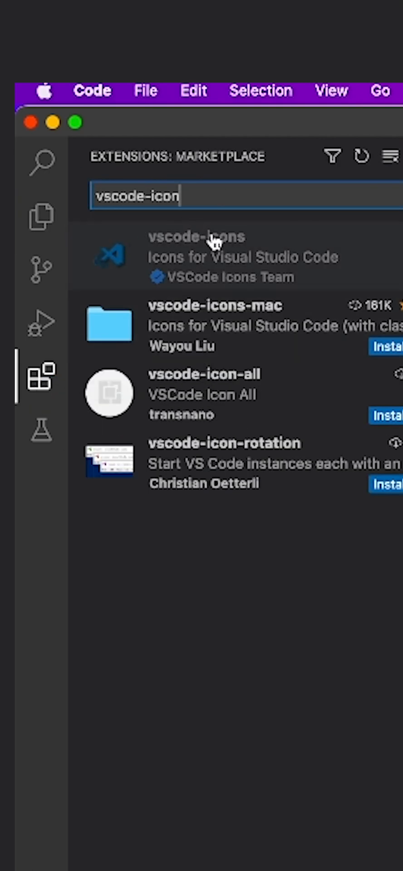
click(196, 256)
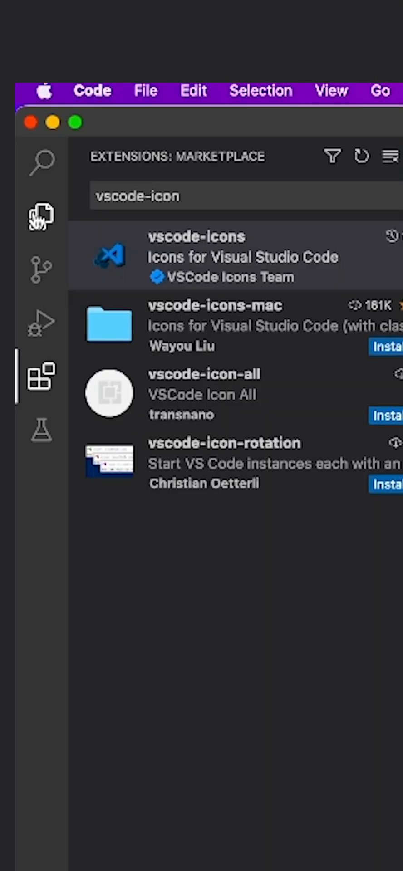
click(40, 215)
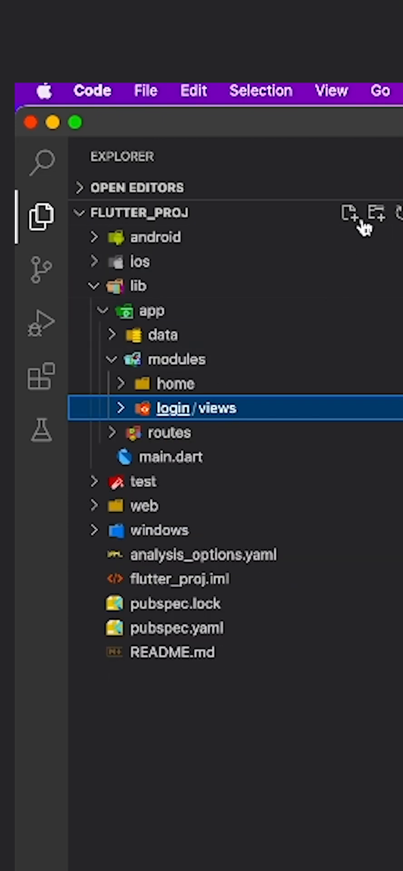
- Run the get create page command for signup in the terminal and expand the generated folders
click(173, 407)
text(get c)
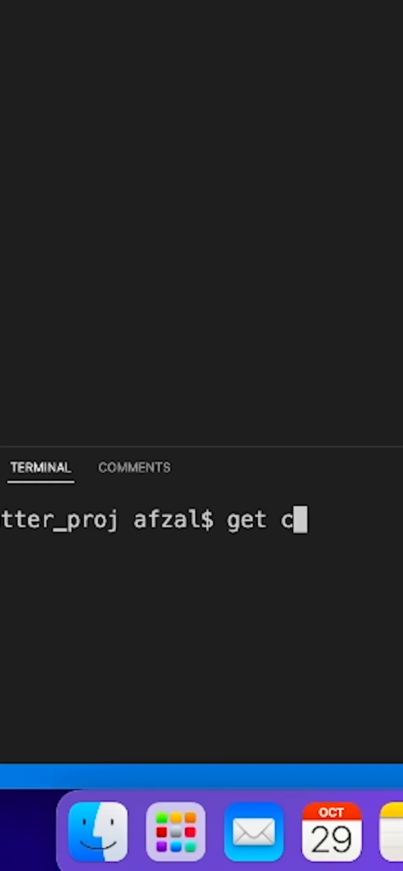
text(reate pag)
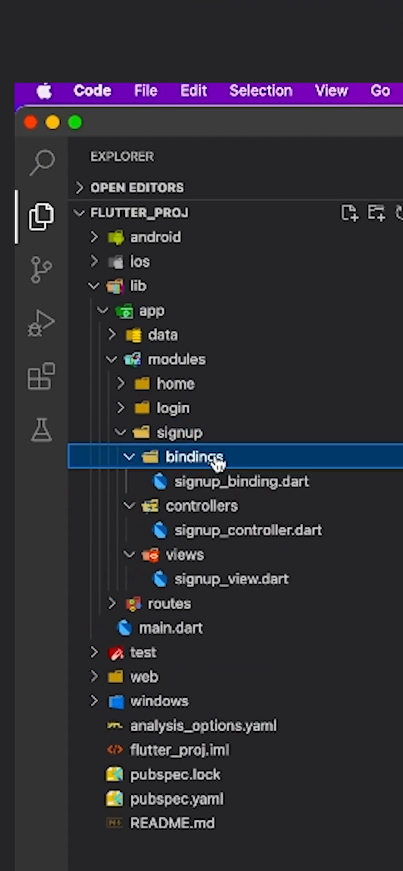
click(168, 604)
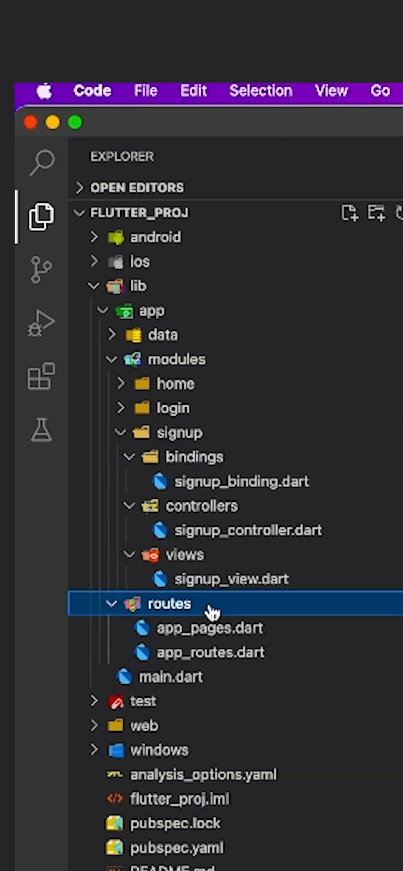